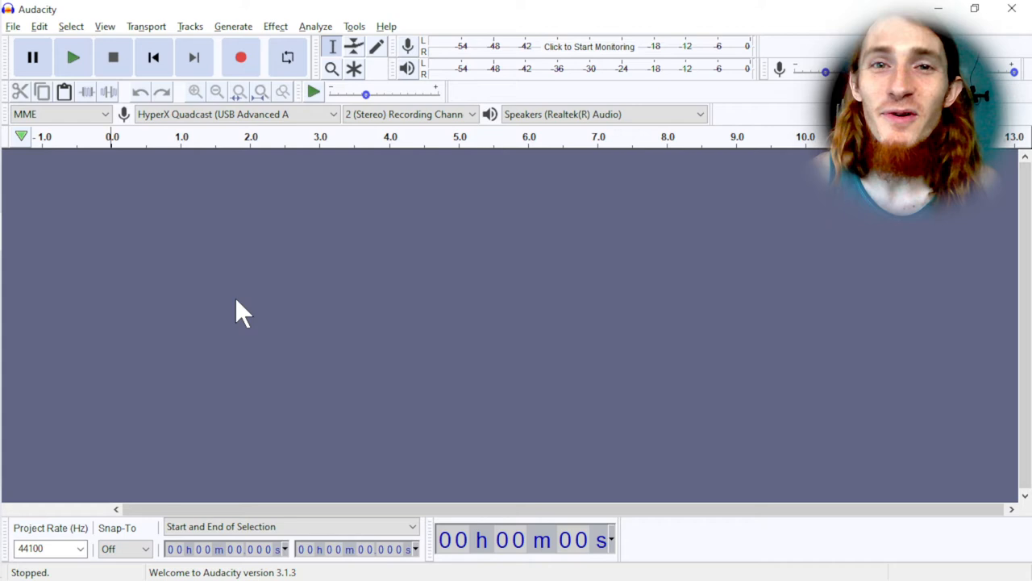
pyautogui.moveTo(338, 248)
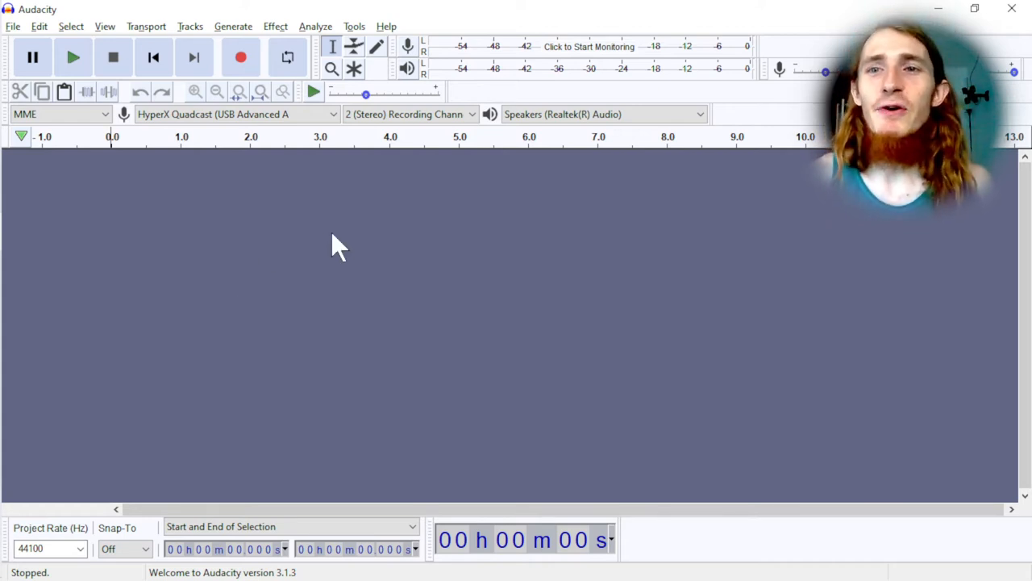
pyautogui.moveTo(300, 190)
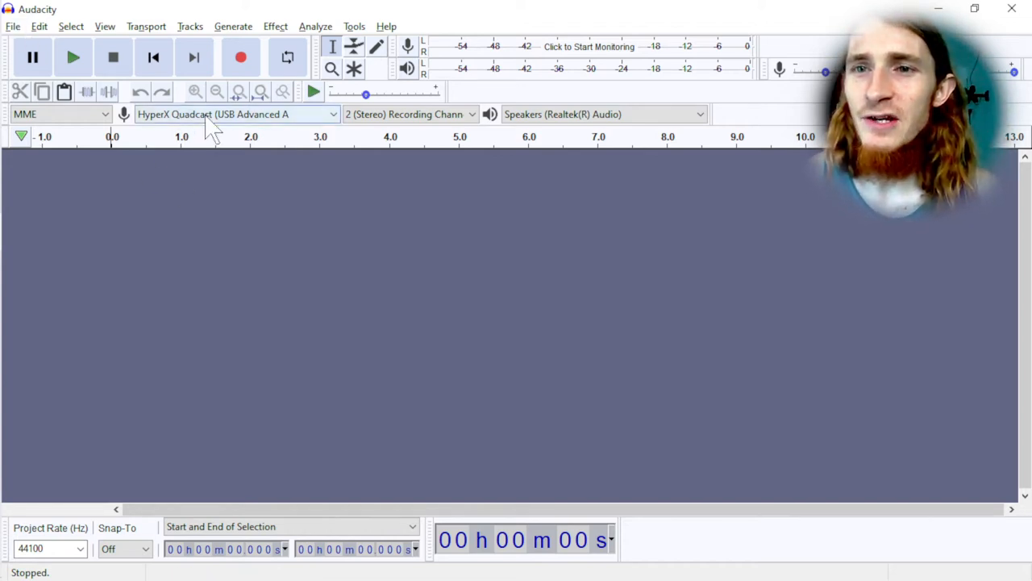
# Keep the HyperX Quadcast as recording input and record a short stereo voice track.
pyautogui.click(234, 113)
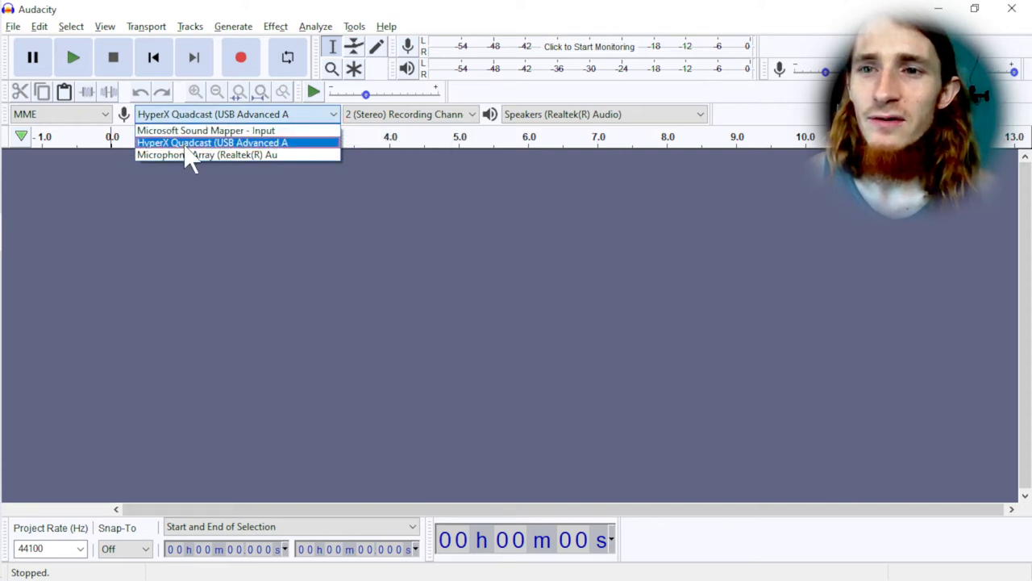
pyautogui.moveTo(190, 155)
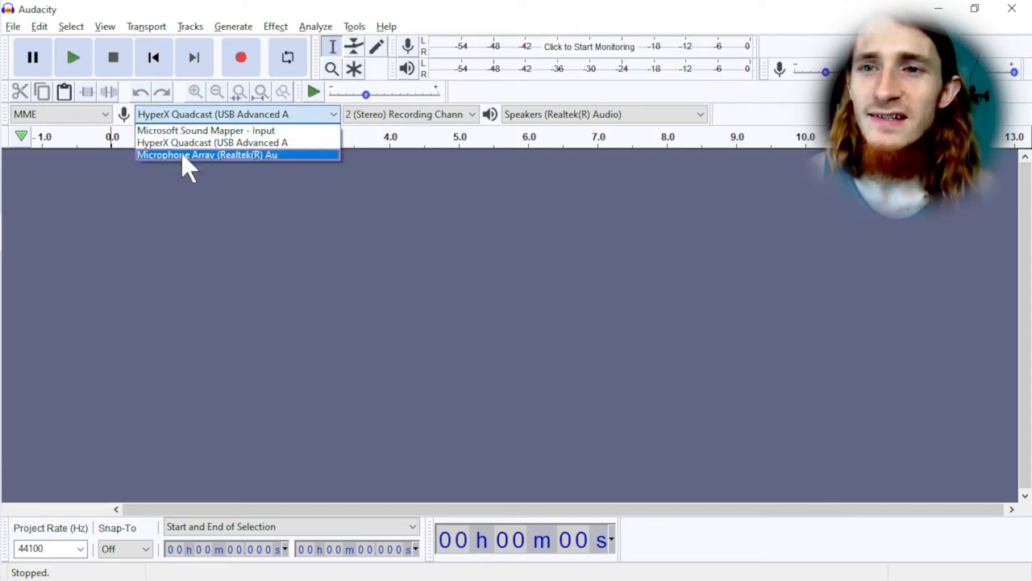
pyautogui.moveTo(213, 142)
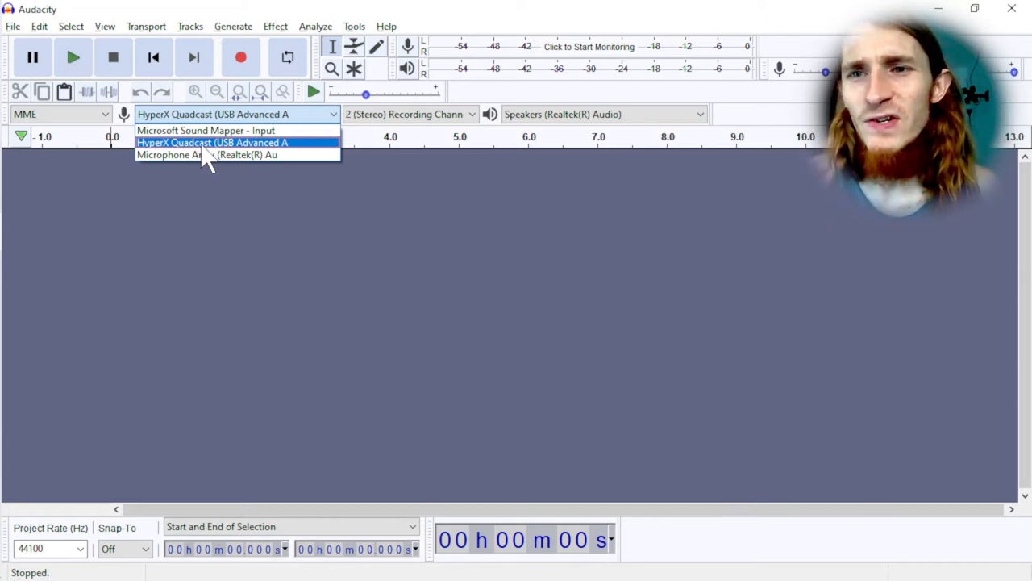
pyautogui.click(213, 142)
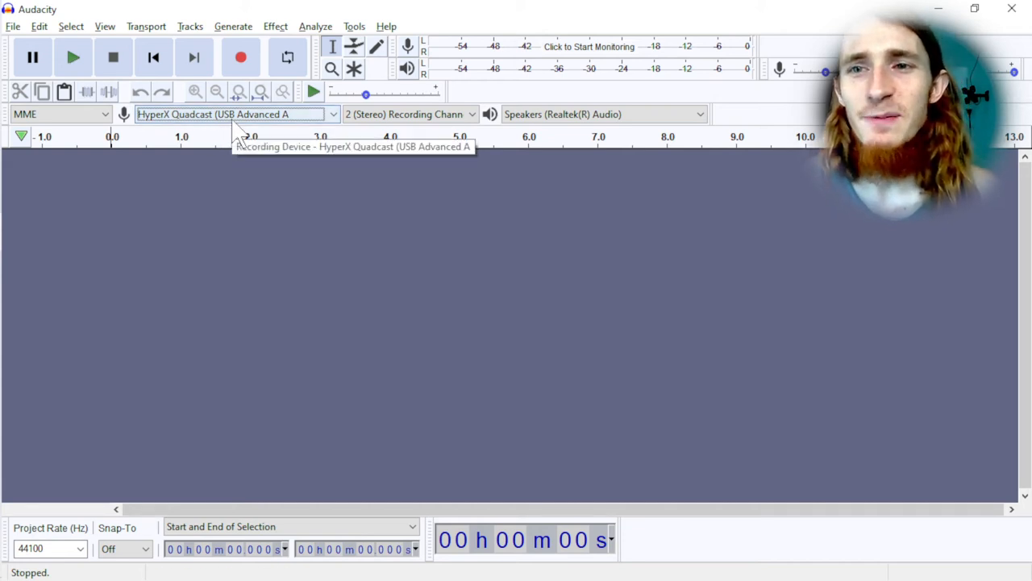
pyautogui.click(240, 58)
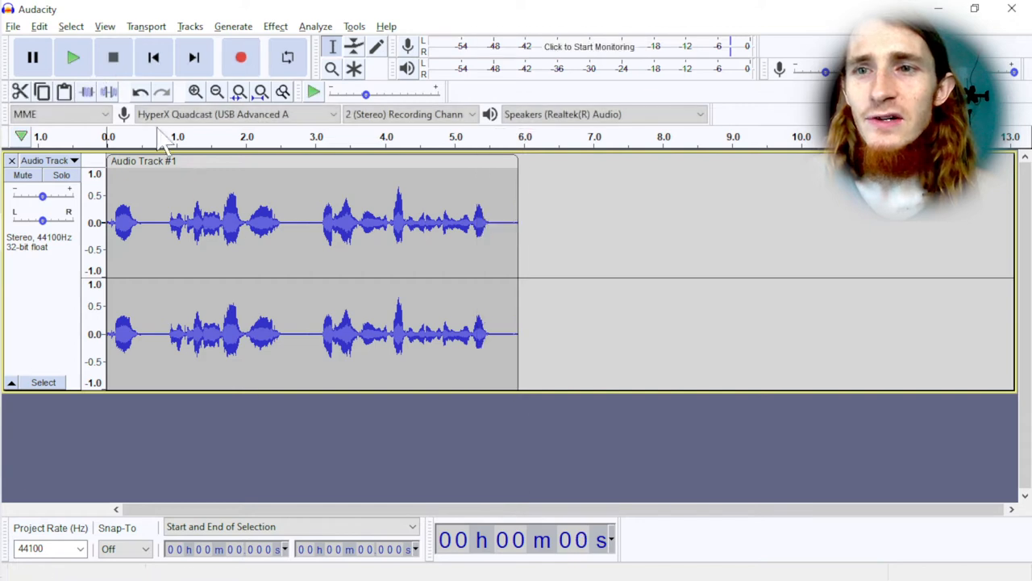
pyautogui.moveTo(665, 234)
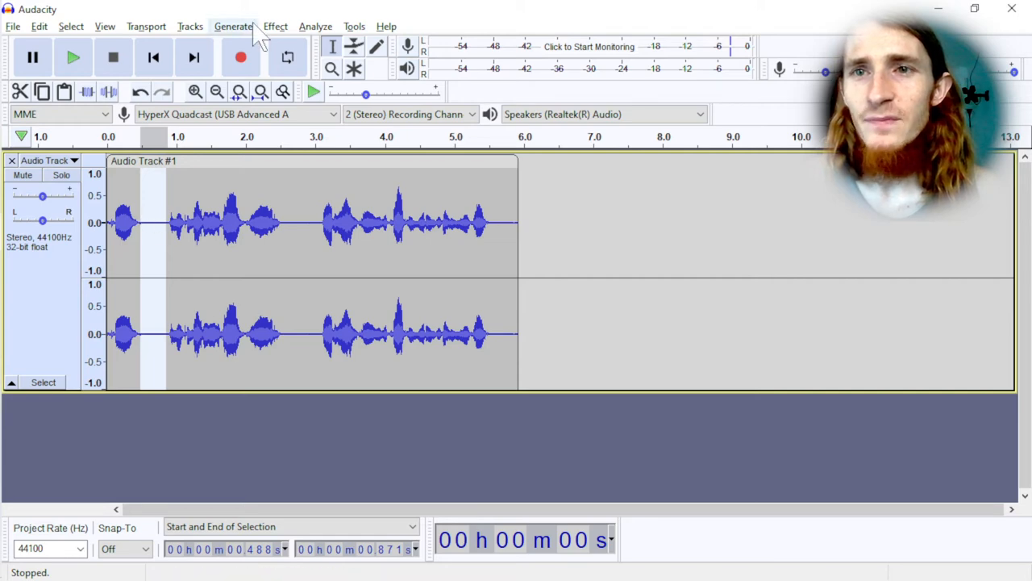
# Capture the selected quiet stretch as the Noise Reduction noise profile.
pyautogui.click(276, 26)
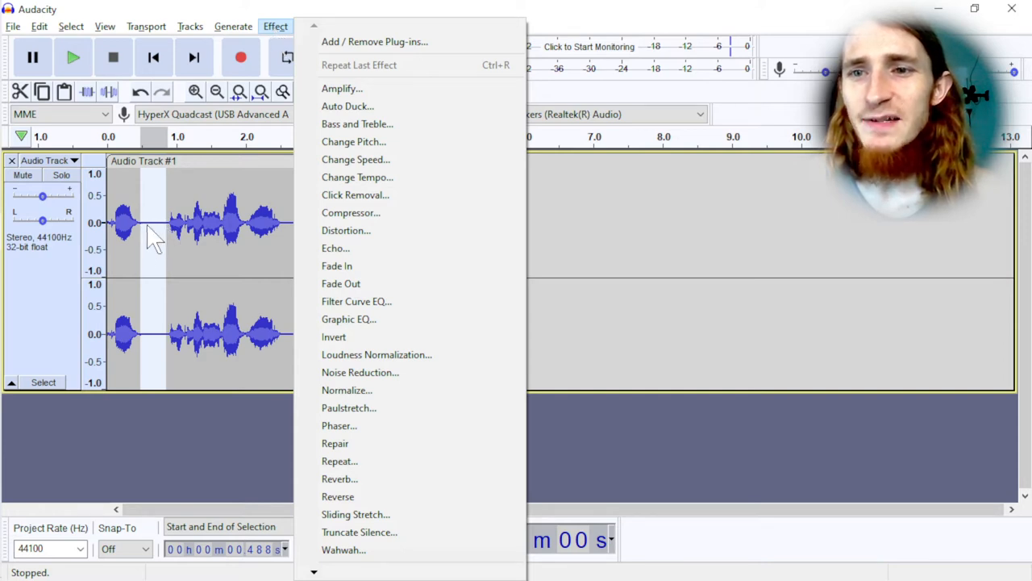
pyautogui.moveTo(374, 42)
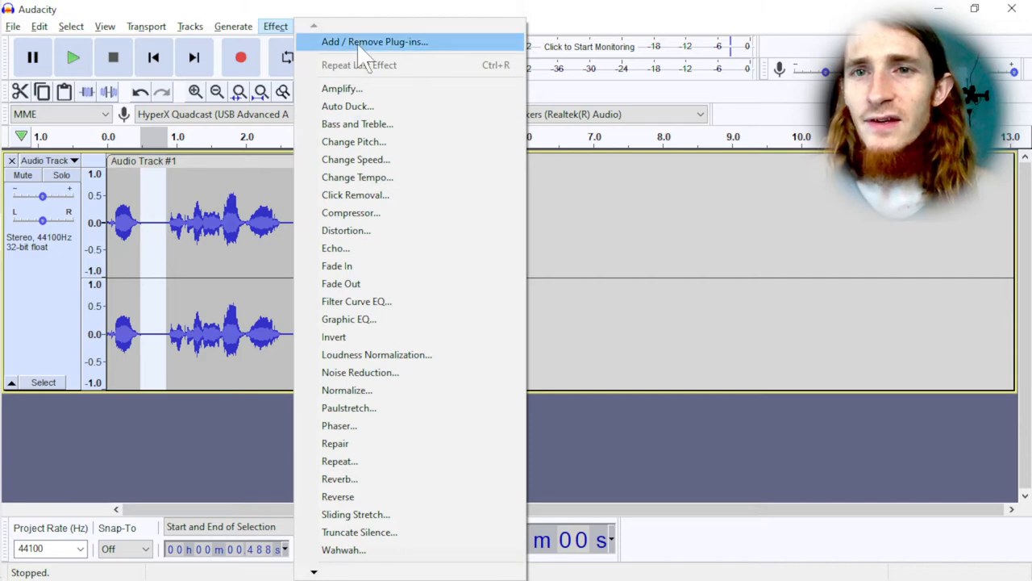
pyautogui.moveTo(342, 89)
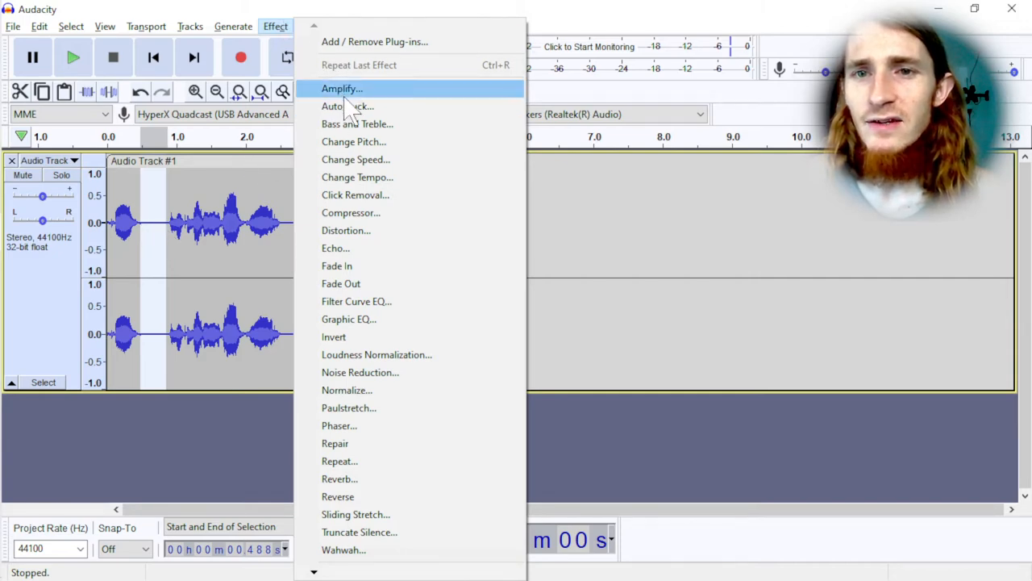
pyautogui.click(361, 371)
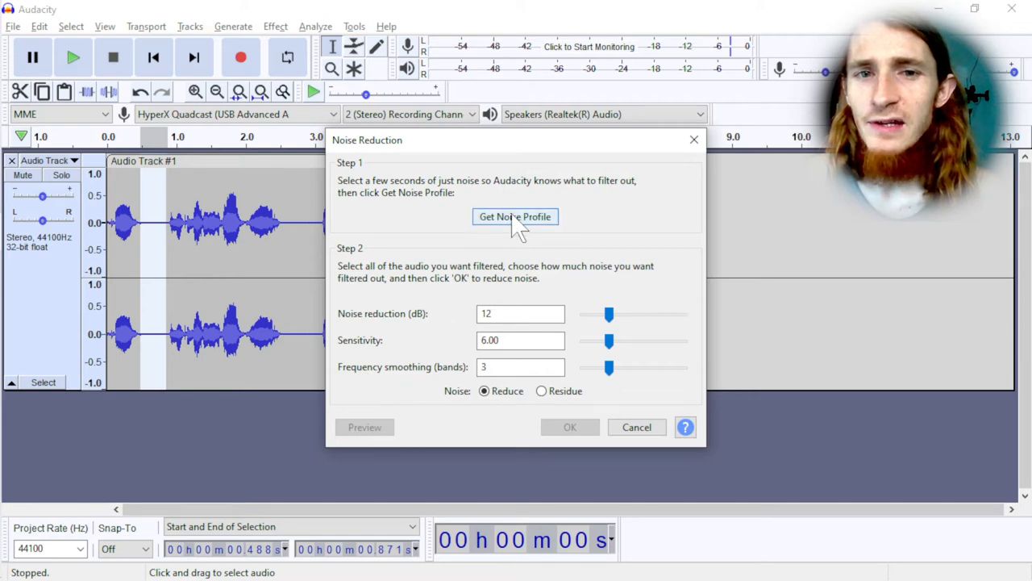
pyautogui.click(515, 216)
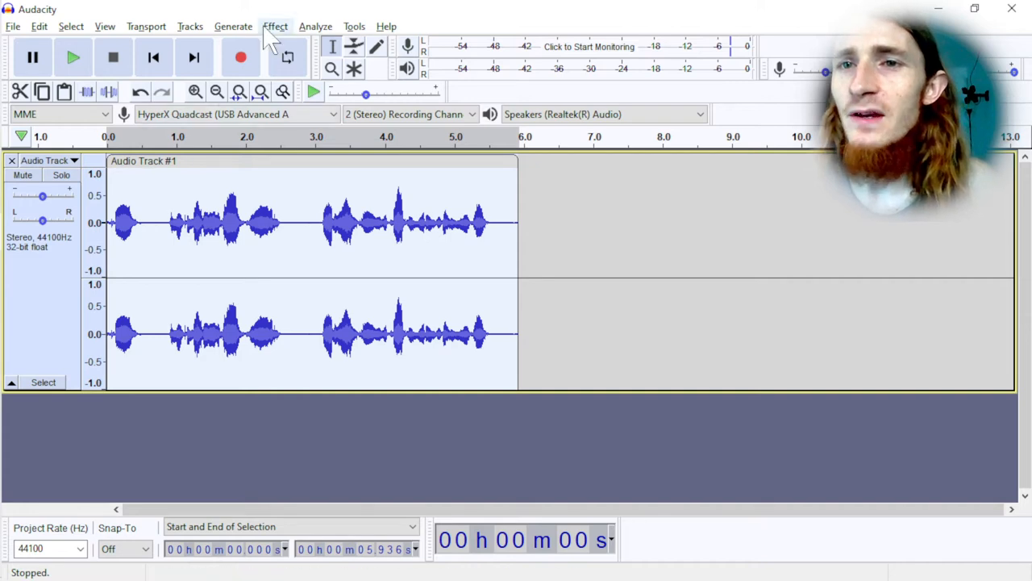
# Run Noise Reduction on the whole recording, then select the quiet gap between the two phrases.
pyautogui.click(274, 26)
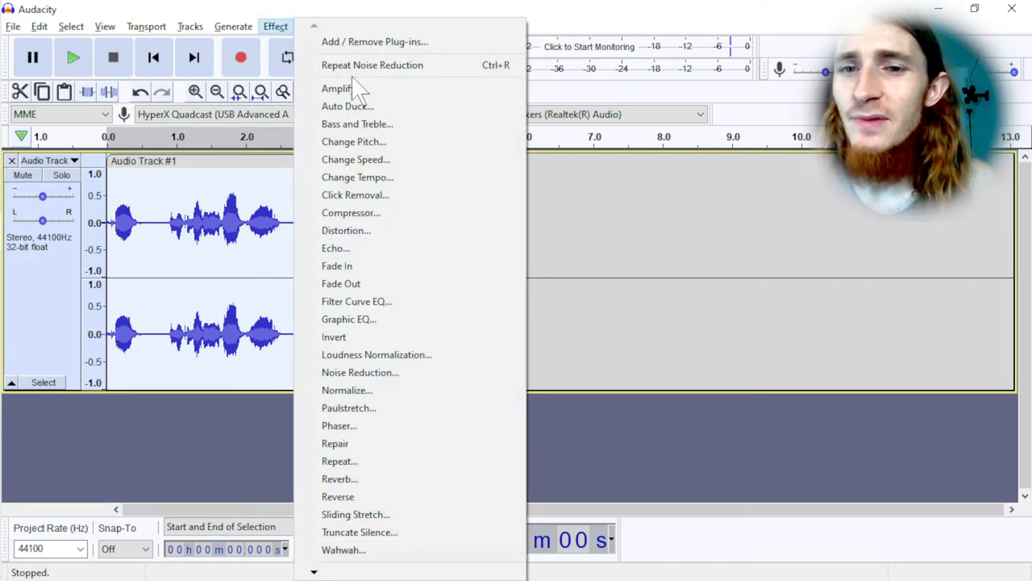
pyautogui.moveTo(371, 64)
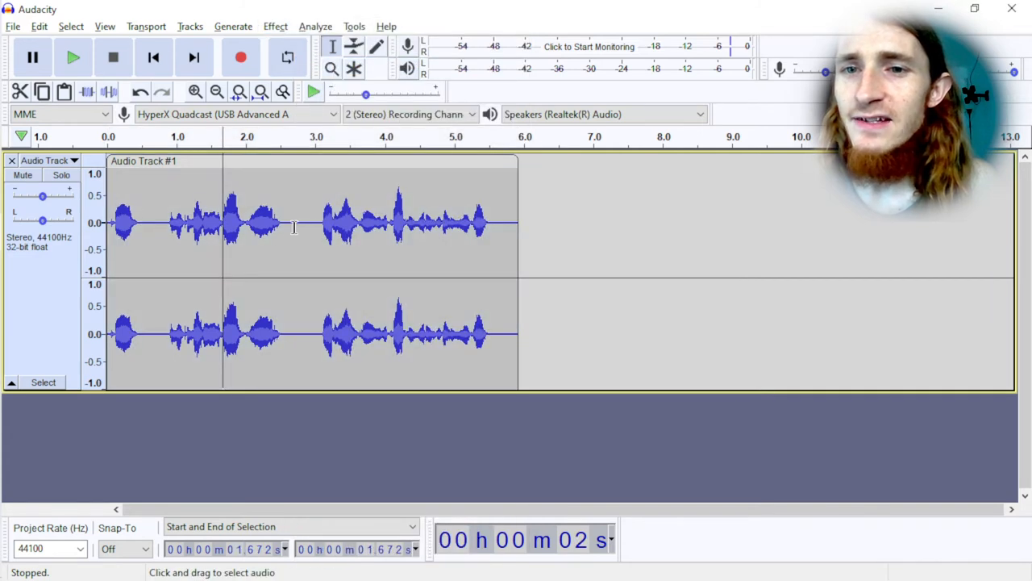
pyautogui.moveTo(282, 225); pyautogui.dragTo(316, 226)
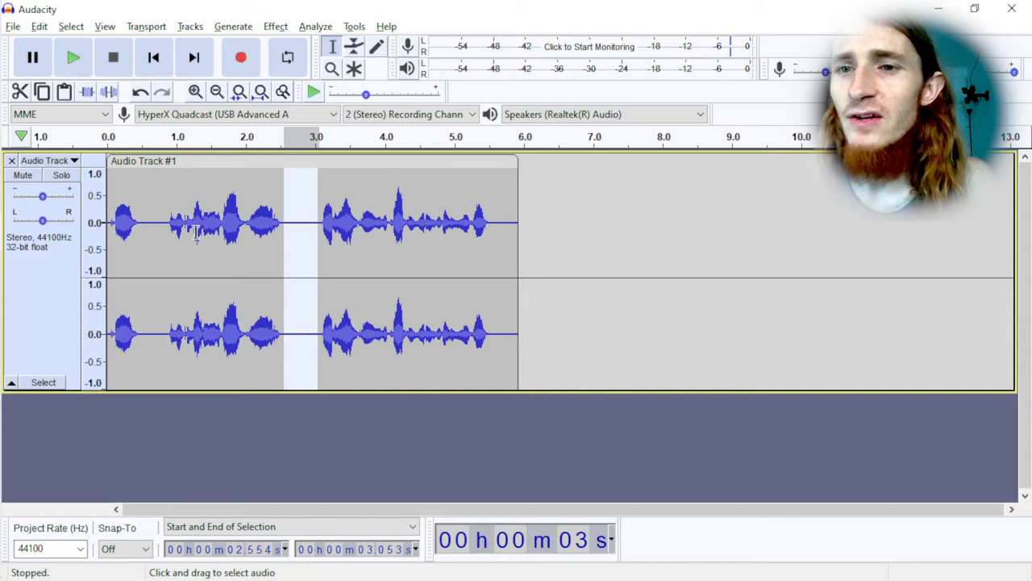
pyautogui.moveTo(298, 229)
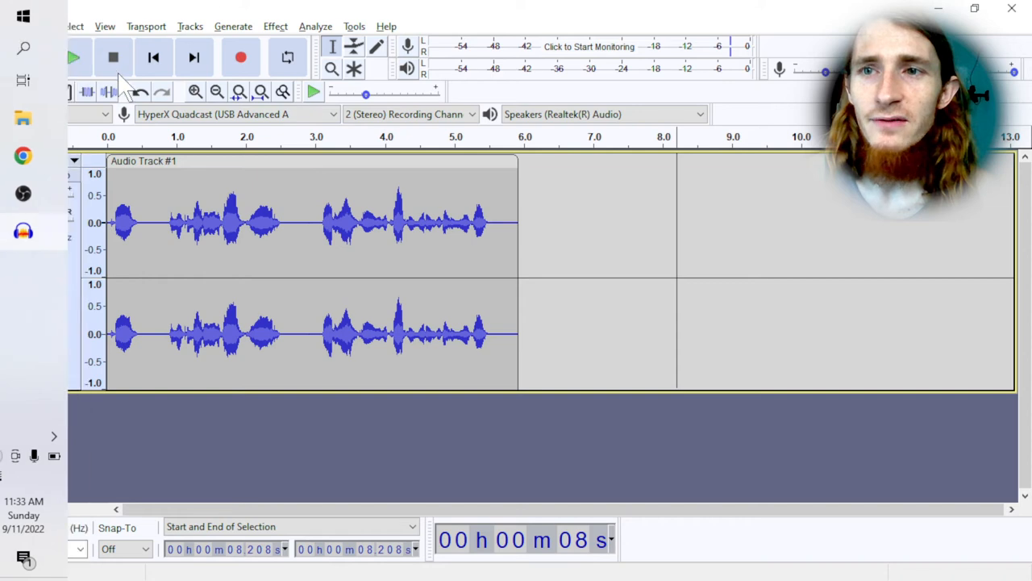
pyautogui.click(12, 26)
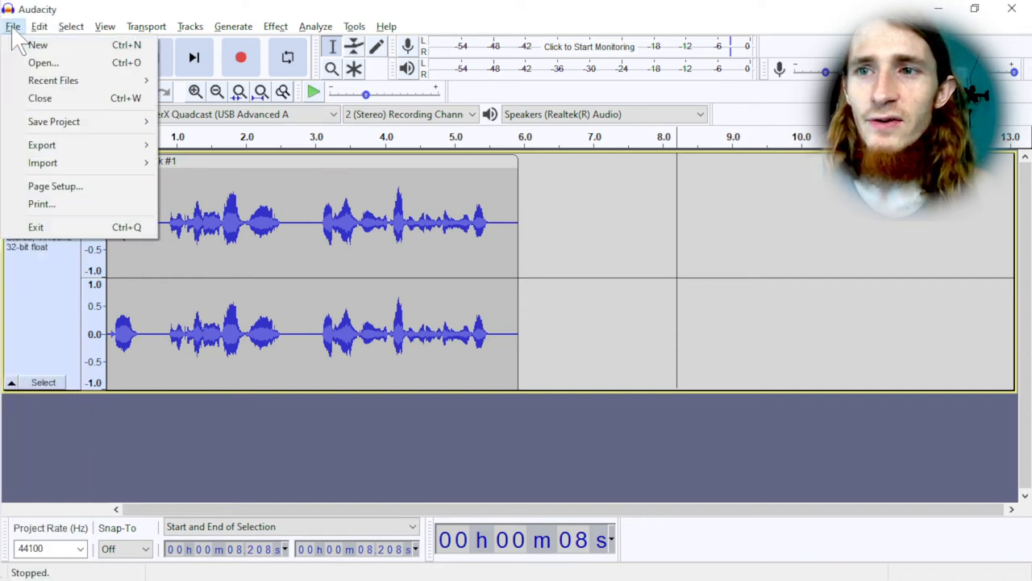
pyautogui.click(42, 145)
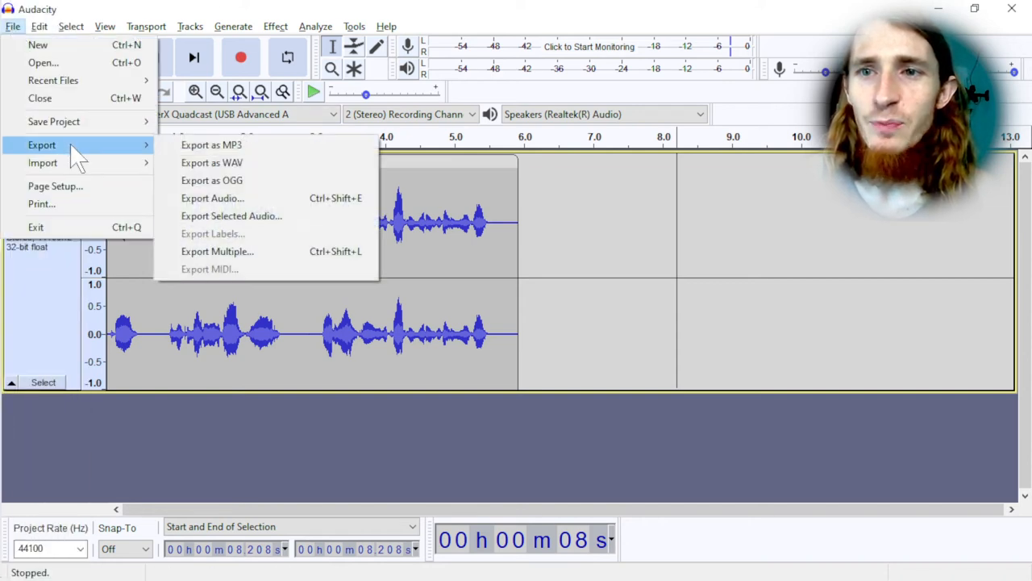
pyautogui.moveTo(211, 145)
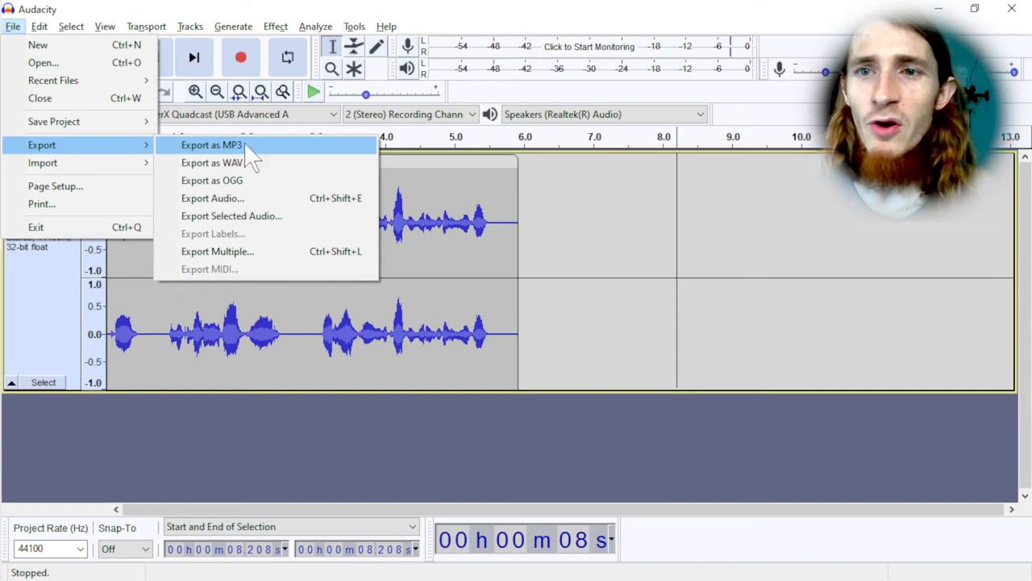
pyautogui.moveTo(266, 162)
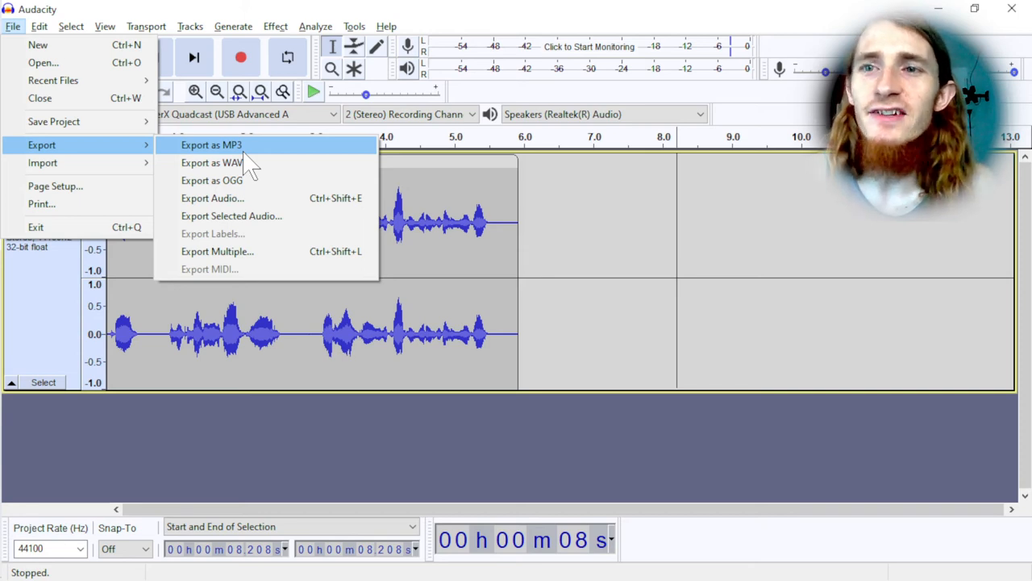
pyautogui.moveTo(438, 40)
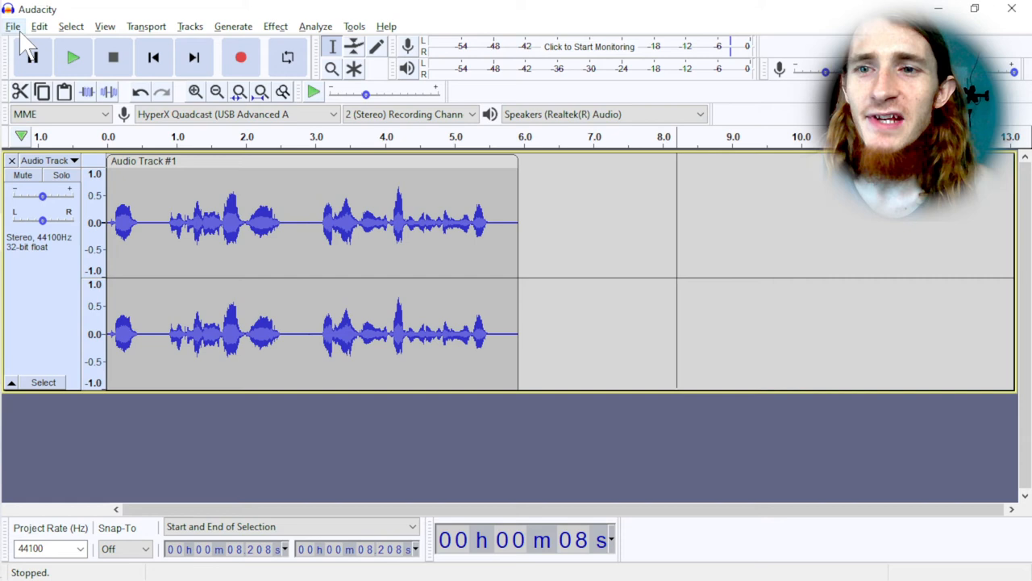
# Save the recording as an Audacity project named 'demo', accepting the project-file warning.
pyautogui.click(12, 26)
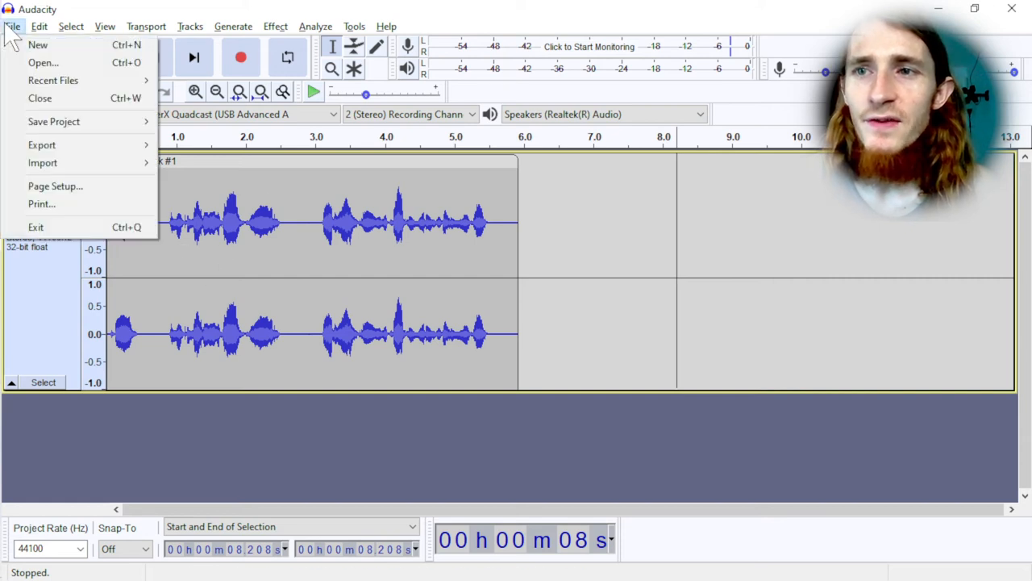
pyautogui.moveTo(55, 121)
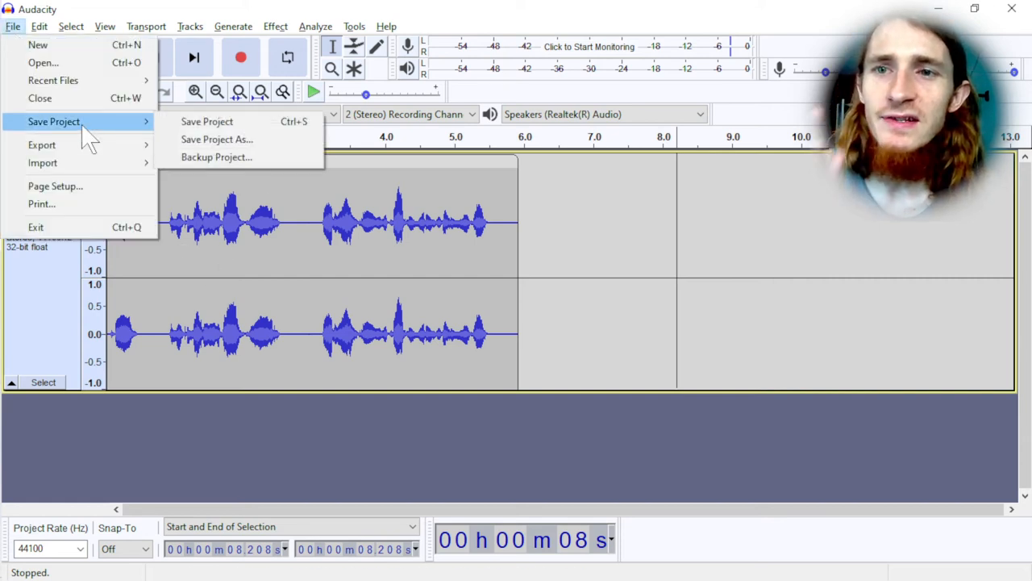
pyautogui.moveTo(207, 121)
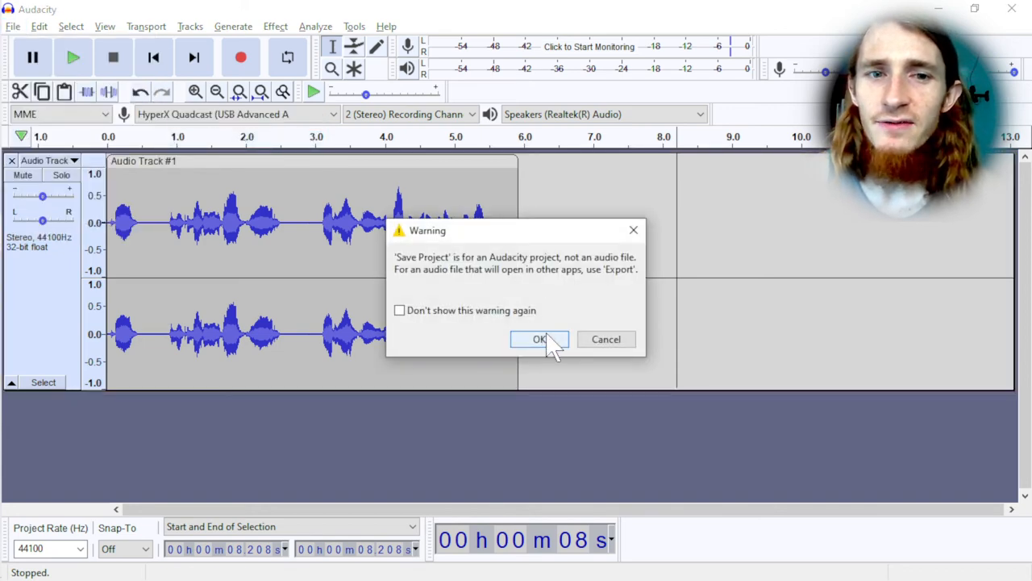
pyautogui.click(539, 338)
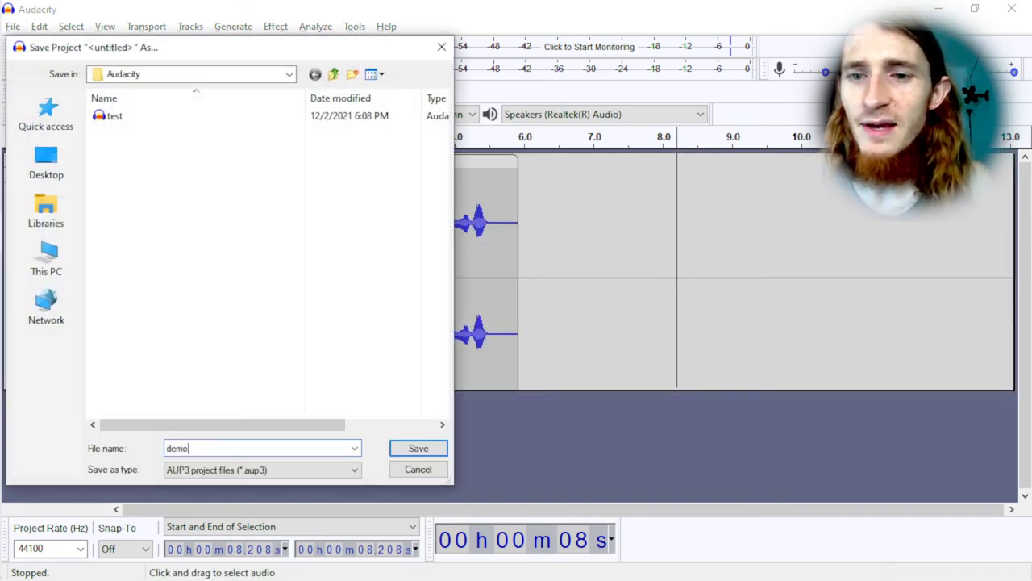
pyautogui.click(418, 449)
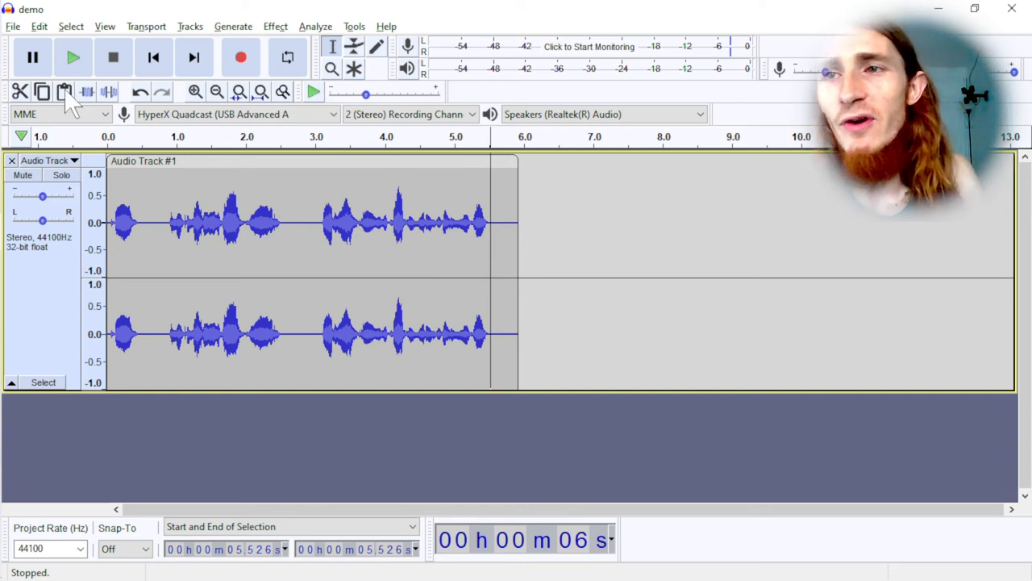
pyautogui.click(13, 26)
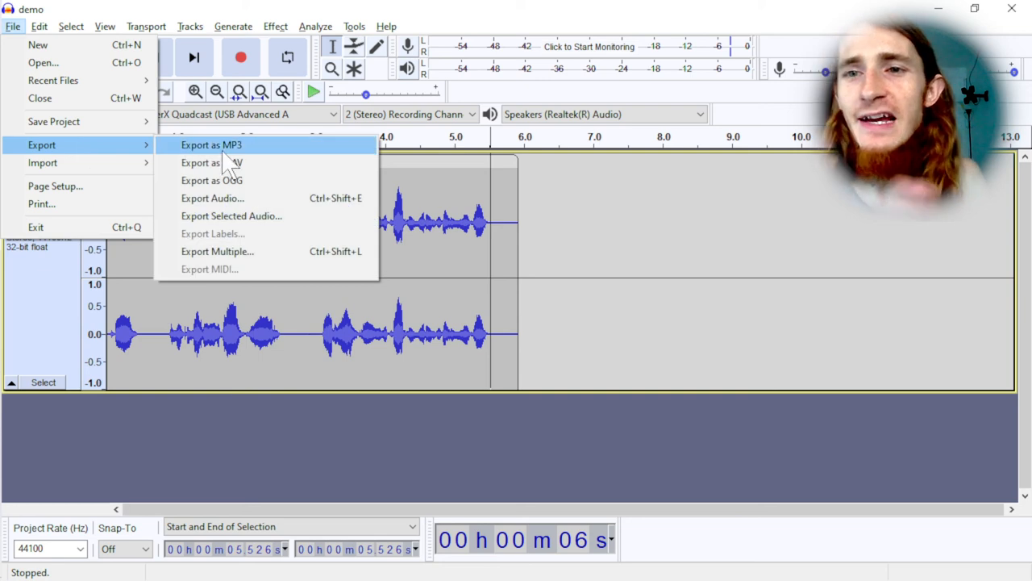
pyautogui.moveTo(274, 148)
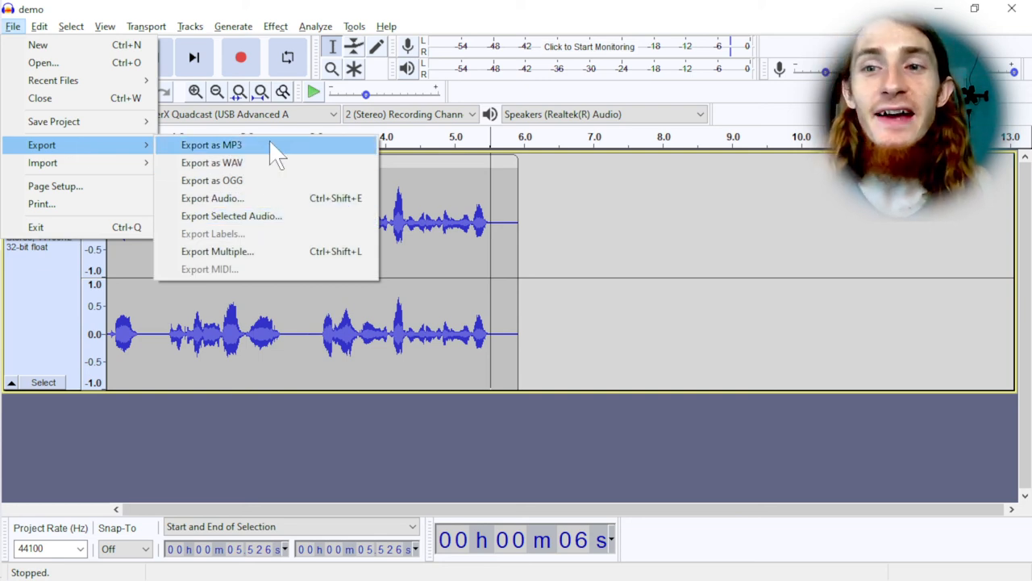
pyautogui.moveTo(194, 174)
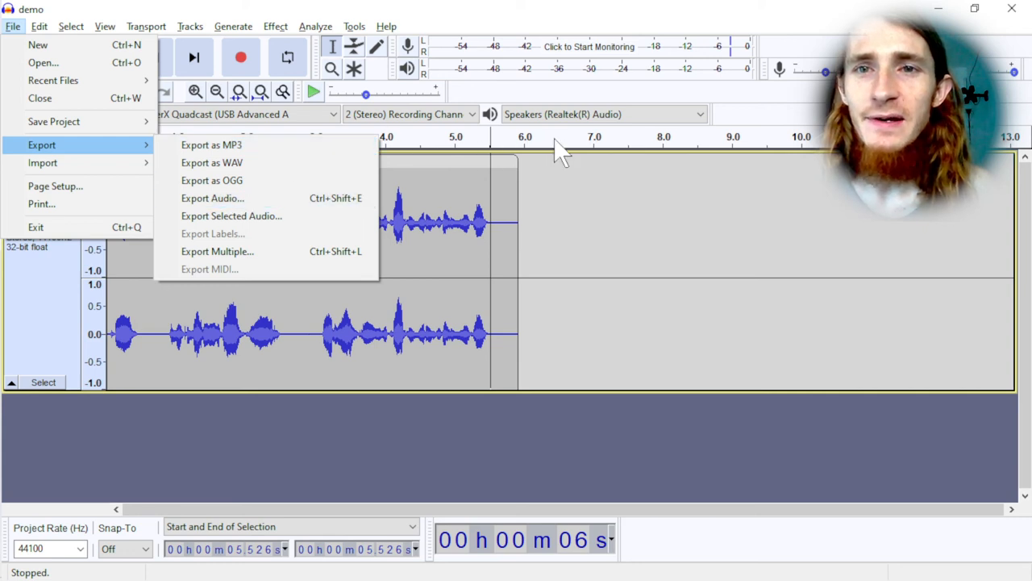
pyautogui.click(586, 213)
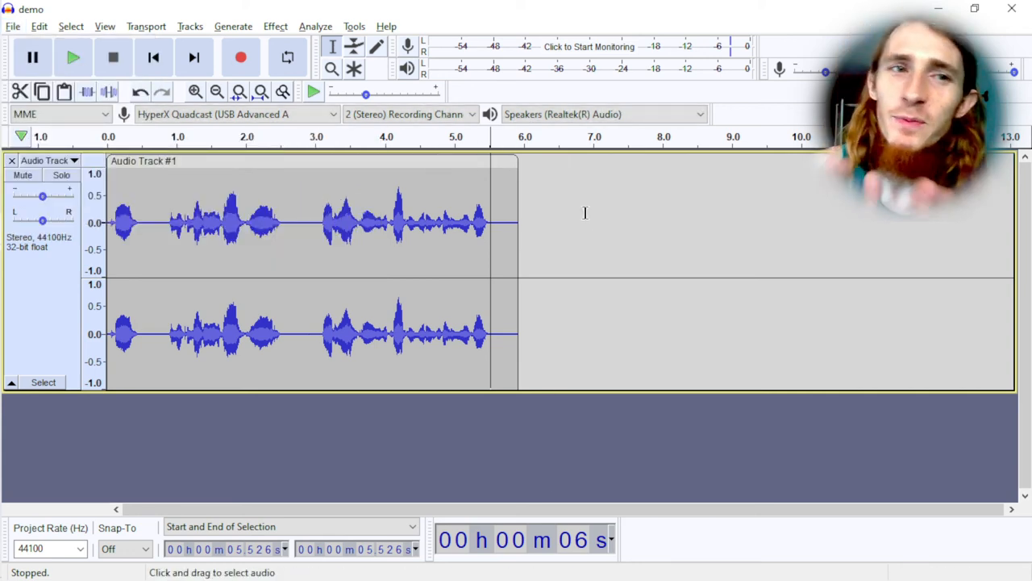